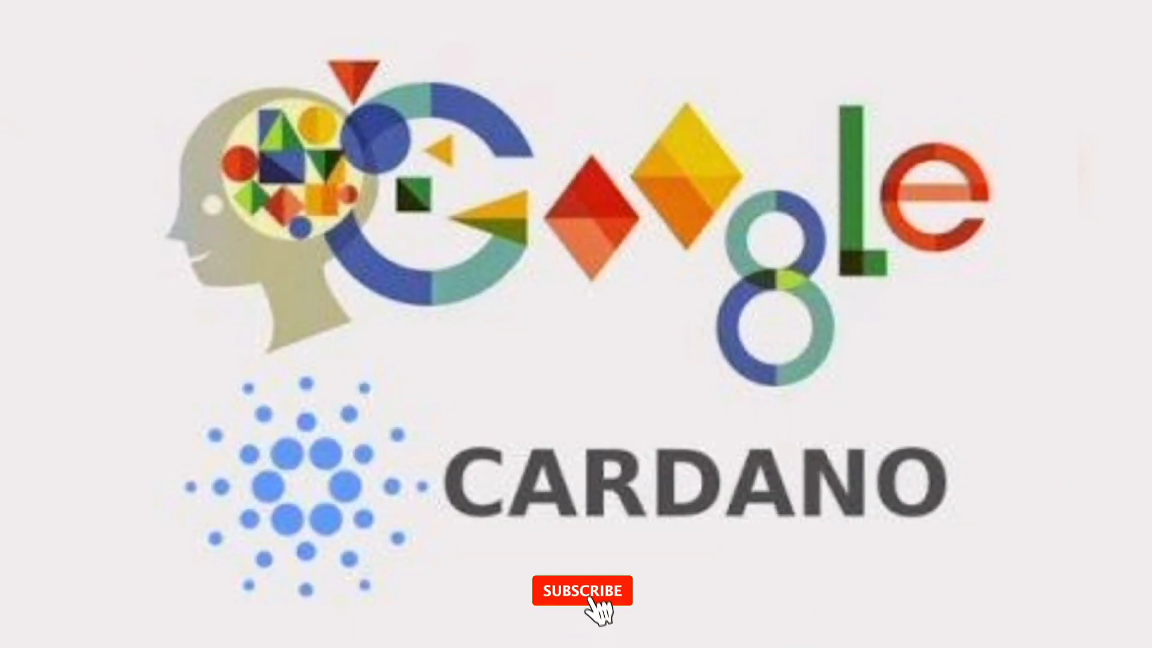
{"action": "left_click", "coordinate": [584, 589]}
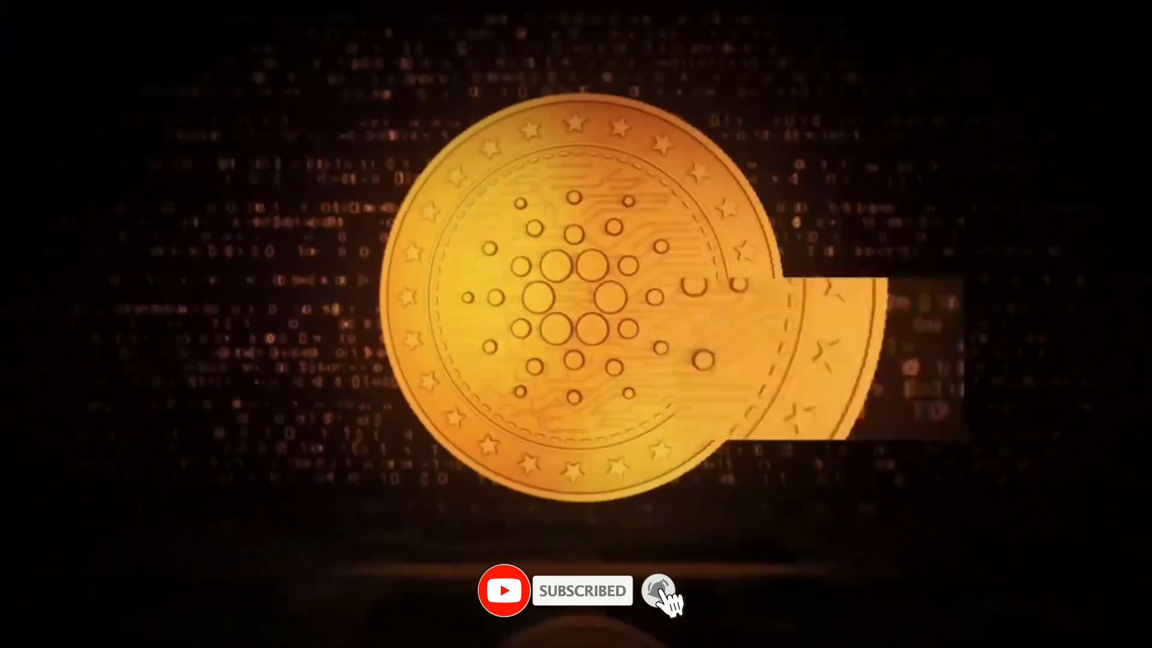